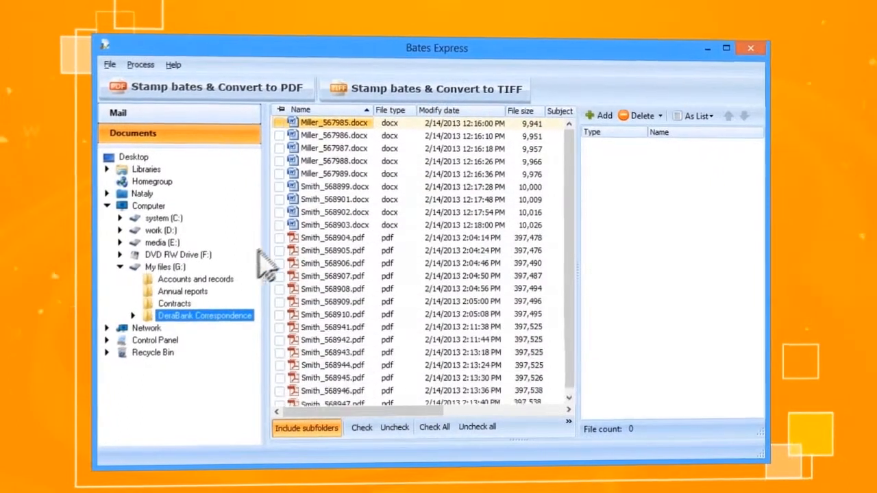
Queue the DeraBank Correspondence documents and start Bates stamping with PDF conversion
left_click(600, 122)
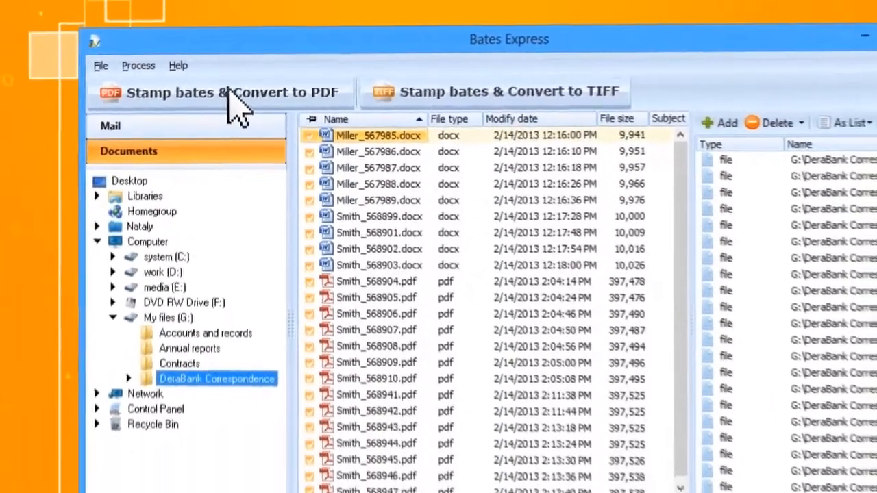
left_click(219, 93)
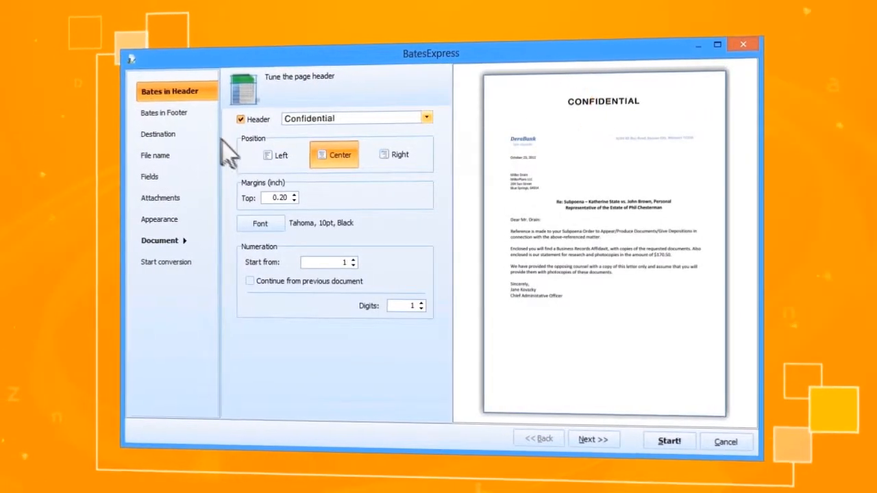
Keep the centered Confidential header, add a centered [Page Counter] footer, and move to Destination
left_click(280, 154)
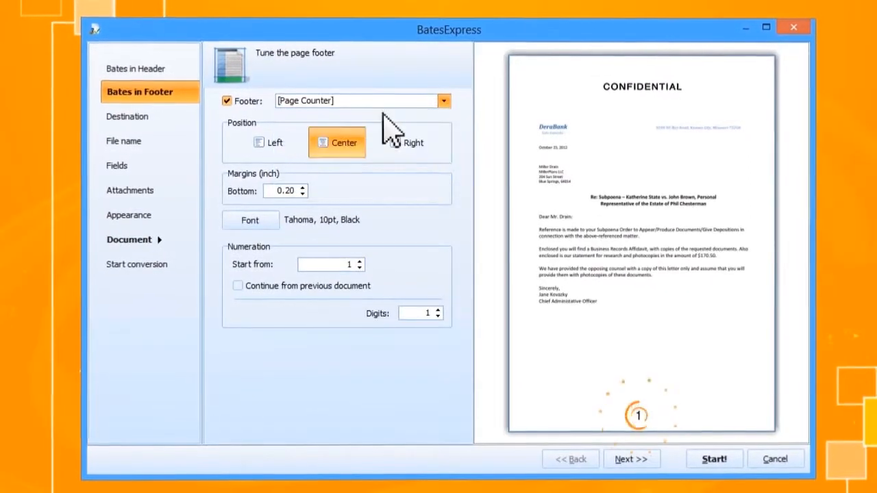
left_click(126, 115)
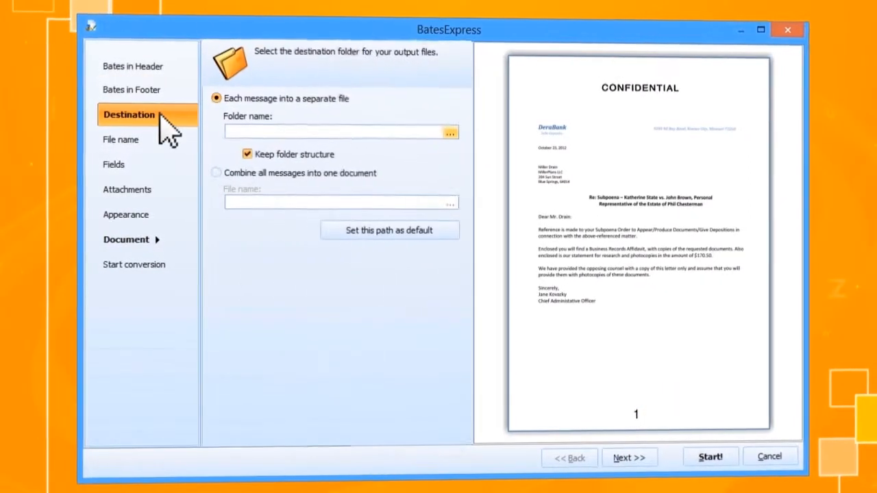